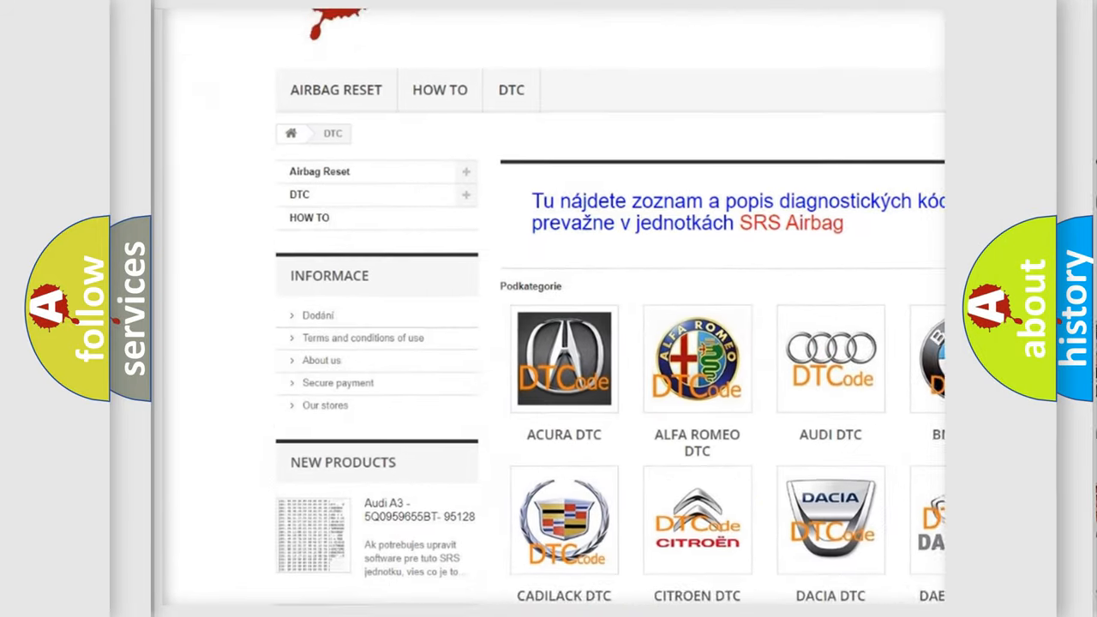
scroll(down, 3)
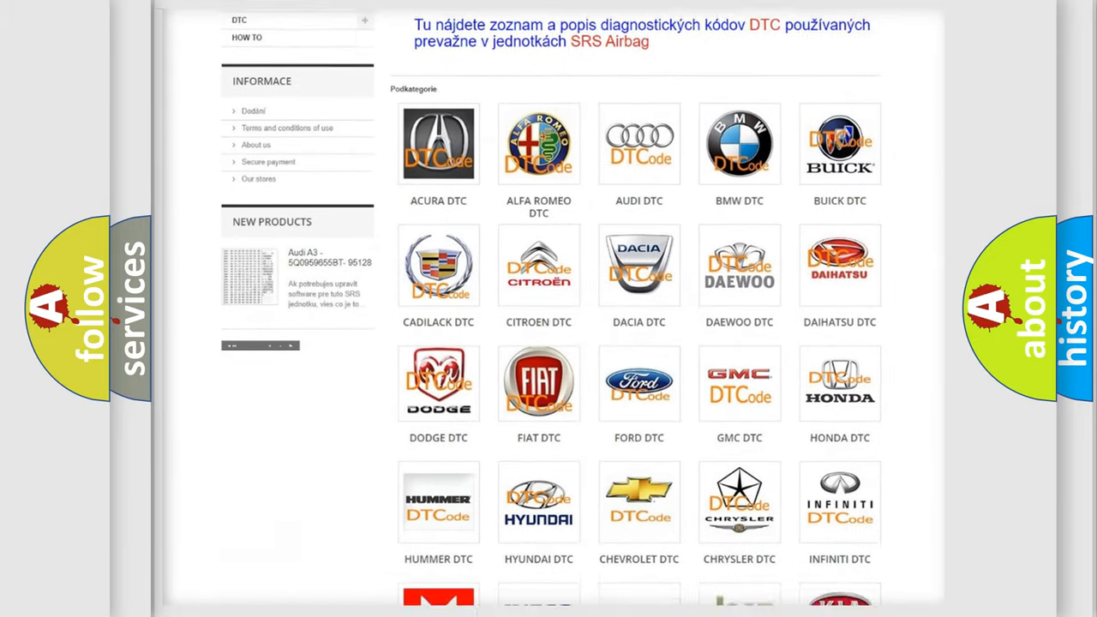
scroll(down, 3)
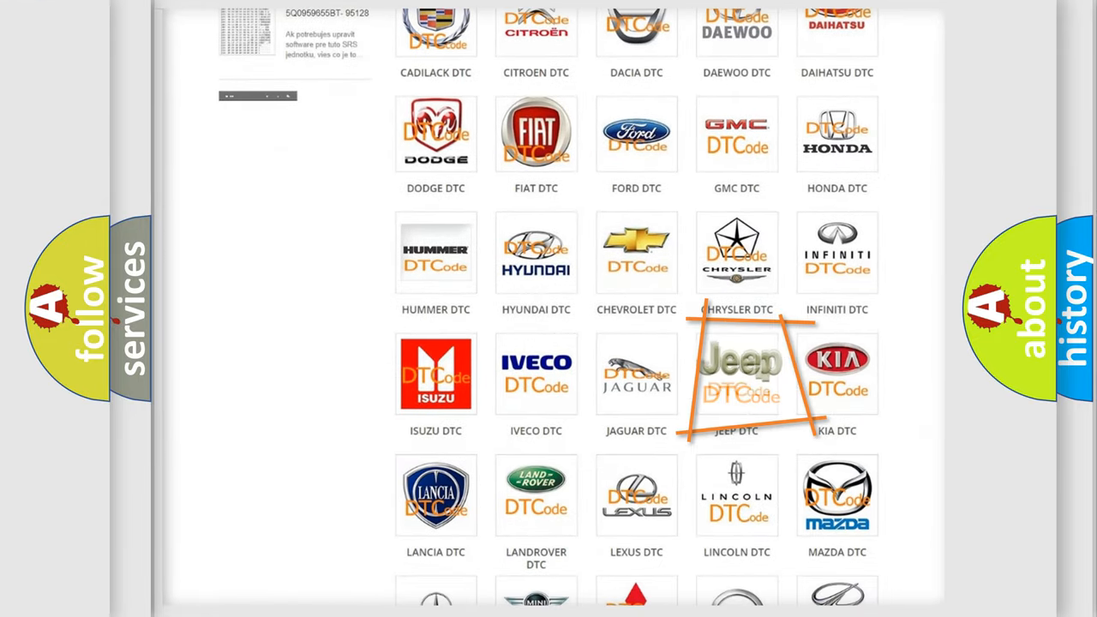